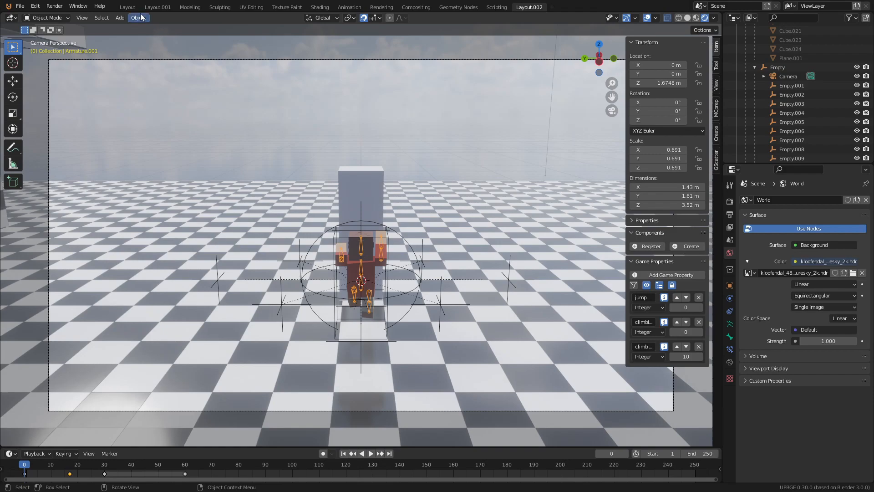
Step: Switch to Layout.001 to show Armature.001's sensors, And controllers and Action/Message actuators
click(158, 6)
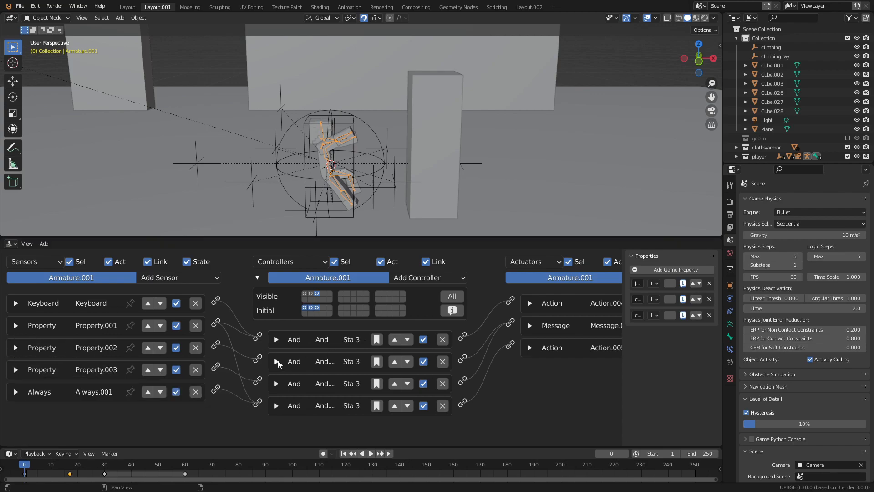
mouse_move(533, 306)
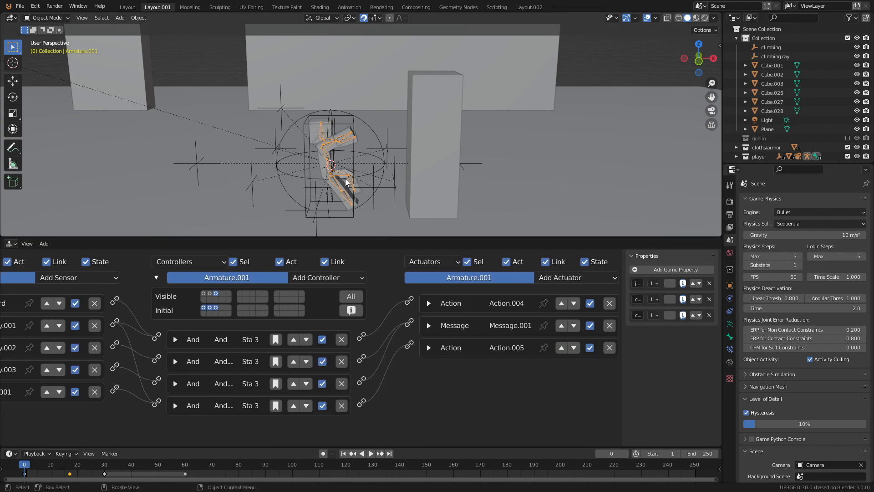
mouse_move(421, 143)
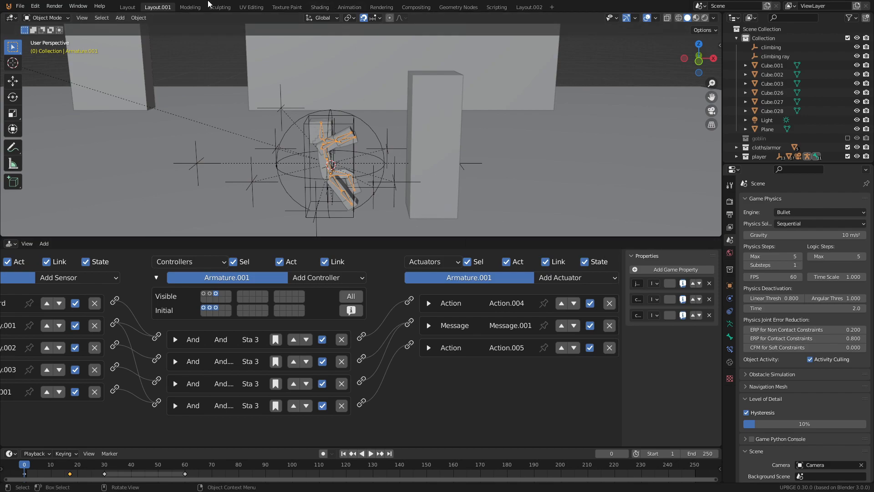
mouse_move(300, 129)
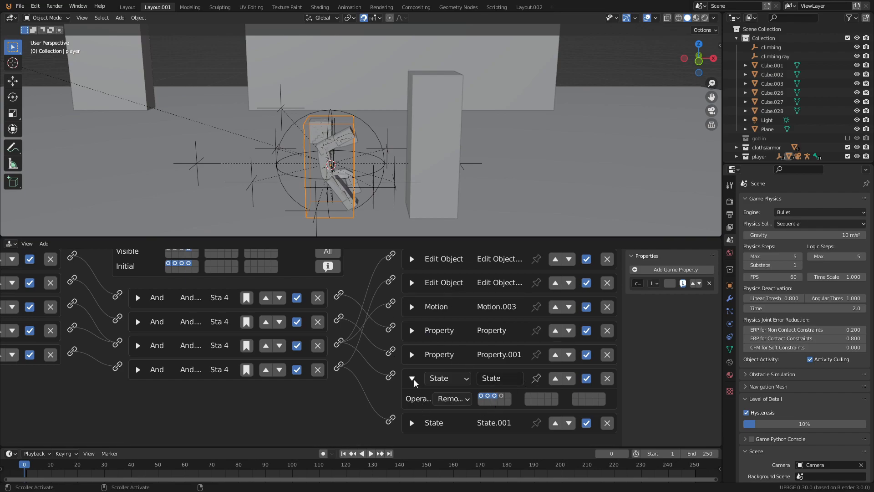
Step: Collapse the player's State actuator details, then run the game (P) with the character beside the wall
click(412, 383)
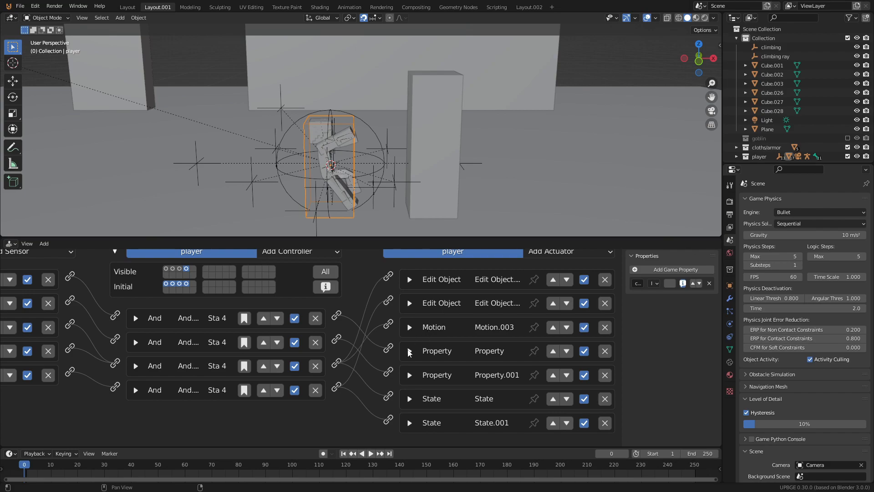
click(409, 351)
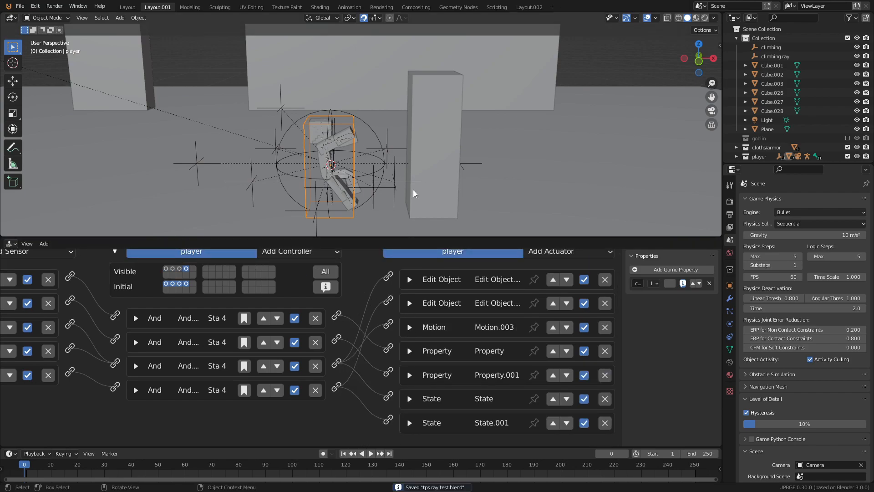
key(p)
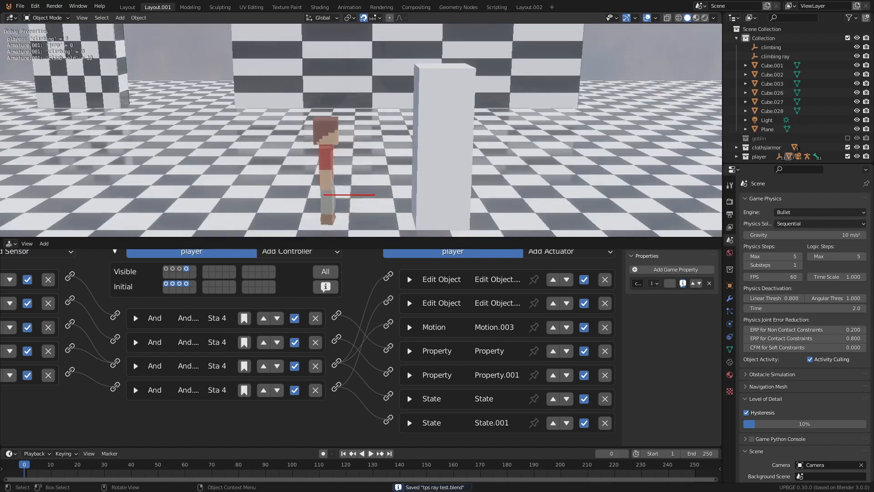